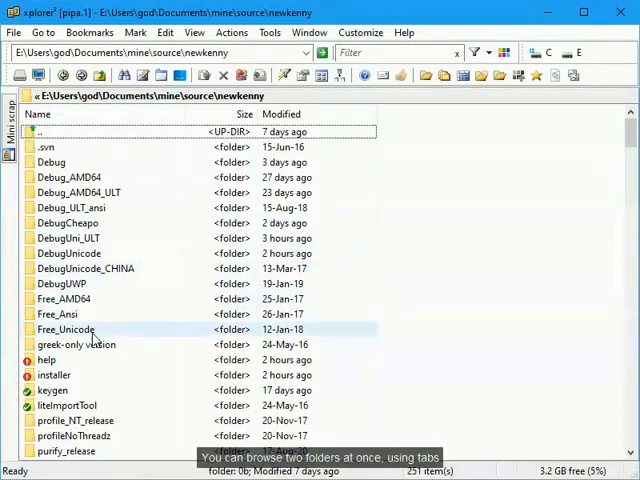
# - Open the help folder in a second tab, then return to the newkenny tab
pyautogui.click(46, 359)
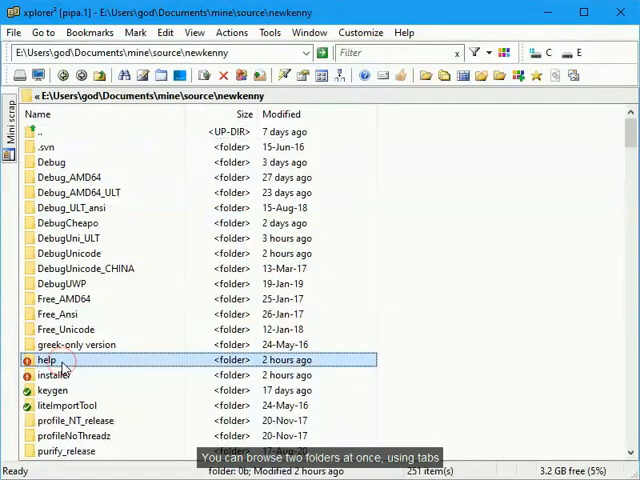
pyautogui.moveTo(162, 75)
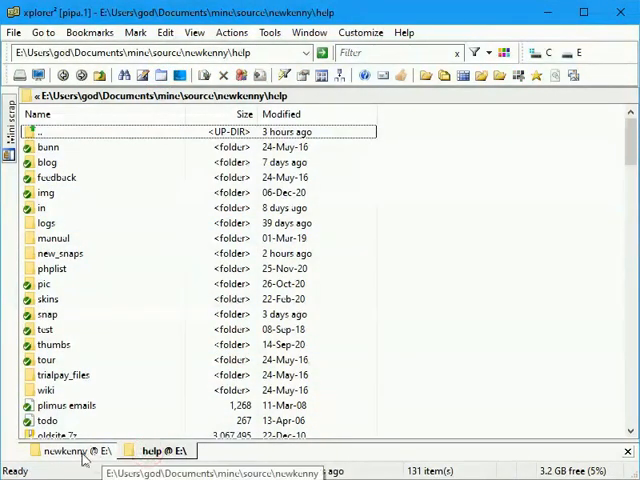
pyautogui.click(64, 451)
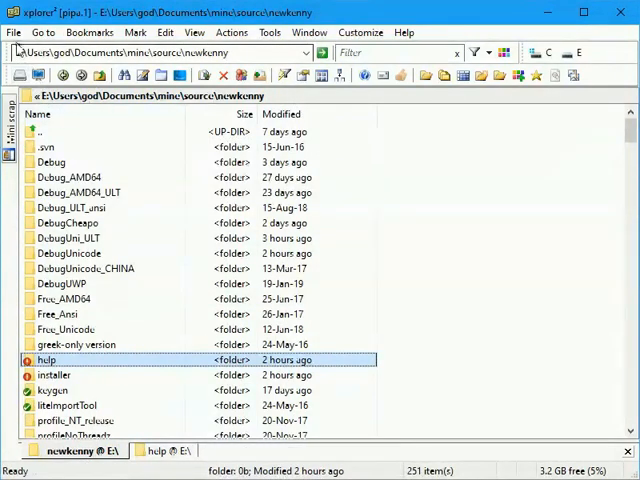
# - Turn on Column mode from the File menu for the newkenny tab
pyautogui.click(14, 32)
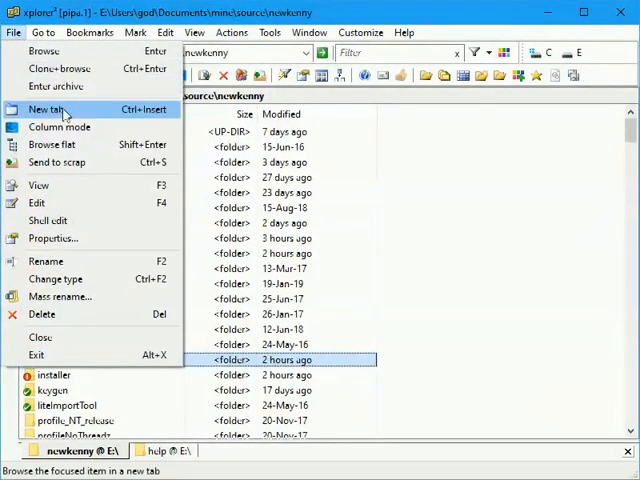
pyautogui.moveTo(60, 127)
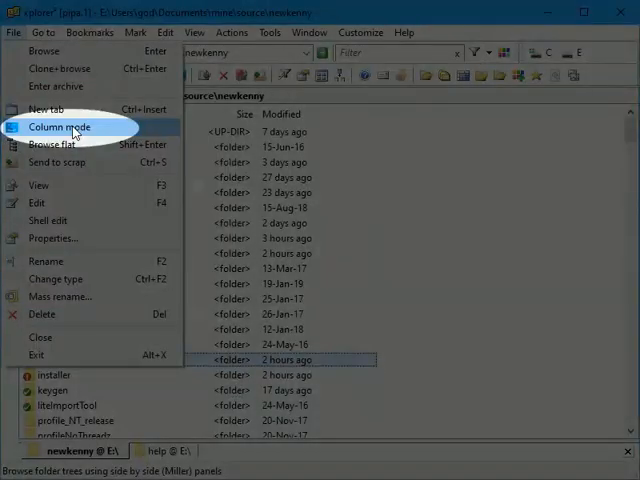
pyautogui.click(57, 127)
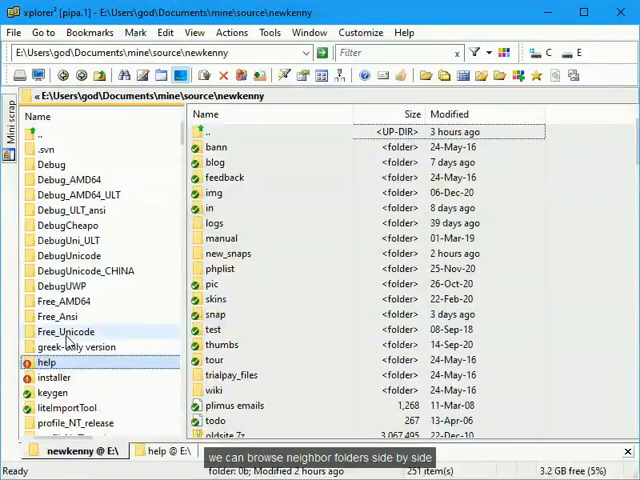
# - Preview installer, then liteImportTool, then installer again to show x2lite and x2pro
pyautogui.click(54, 377)
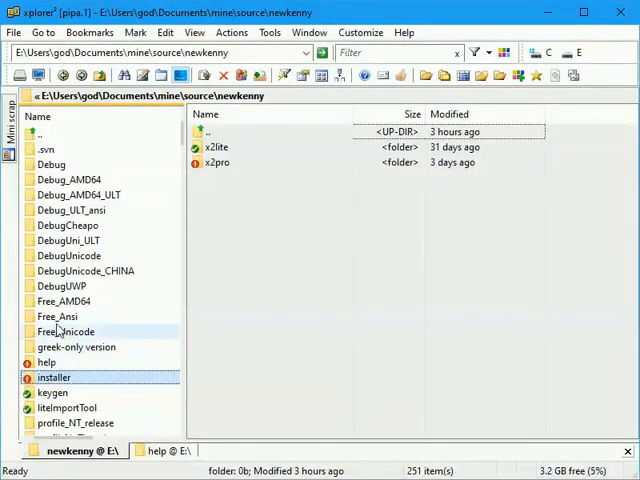
pyautogui.click(66, 407)
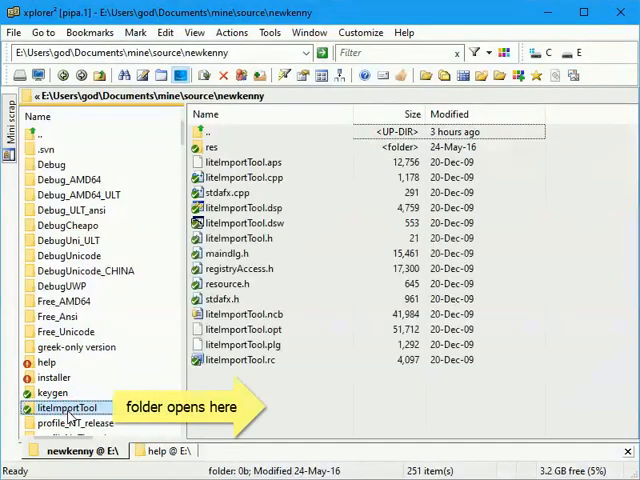
pyautogui.click(49, 377)
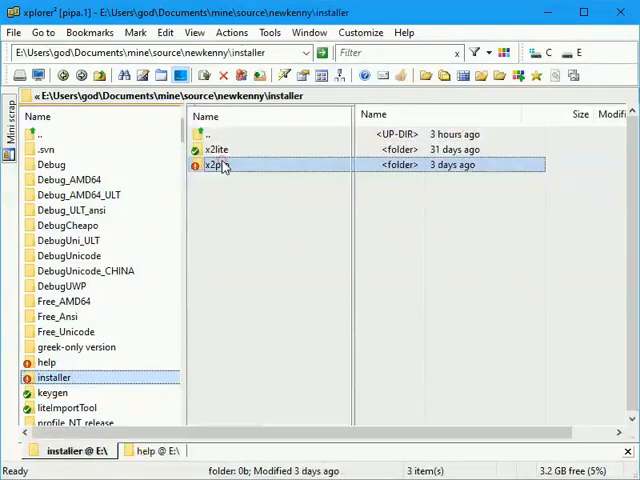
# - Open the x2pro folder in a new column
pyautogui.doubleClick(217, 164)
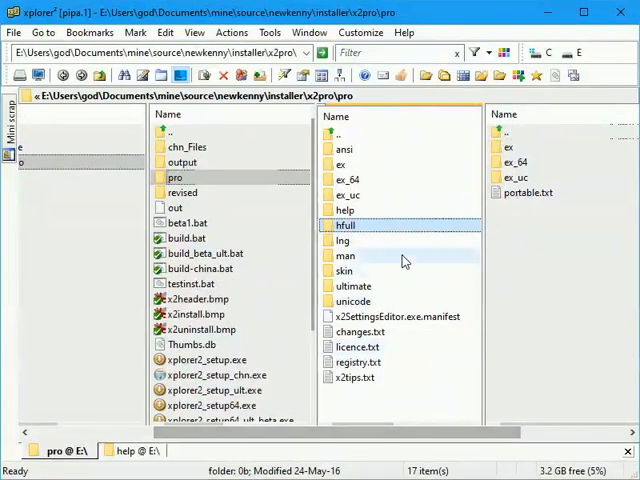
pyautogui.moveTo(394, 117)
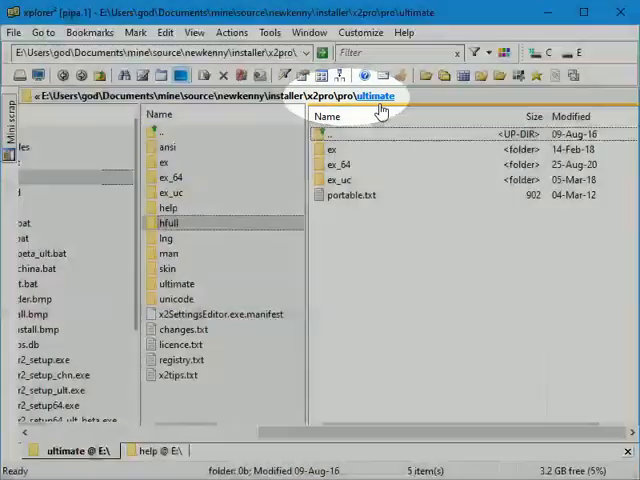
pyautogui.moveTo(70, 450)
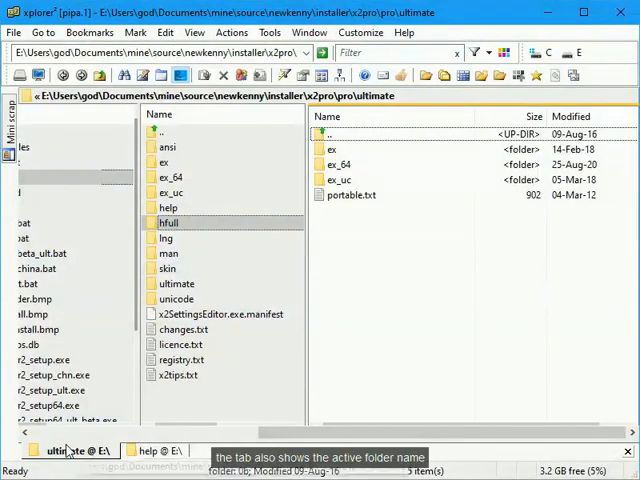
pyautogui.click(65, 450)
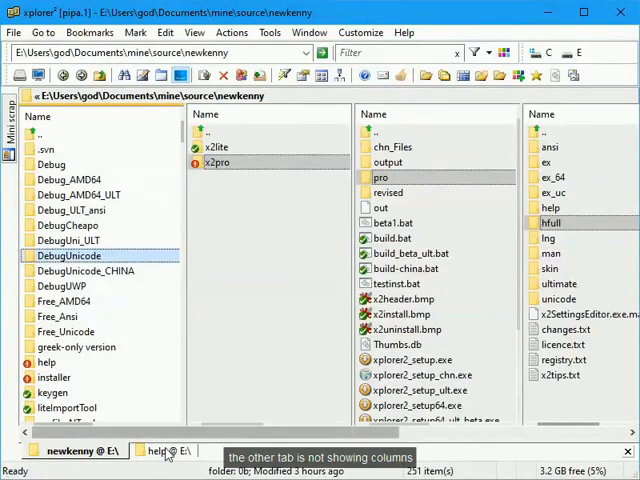
pyautogui.click(155, 450)
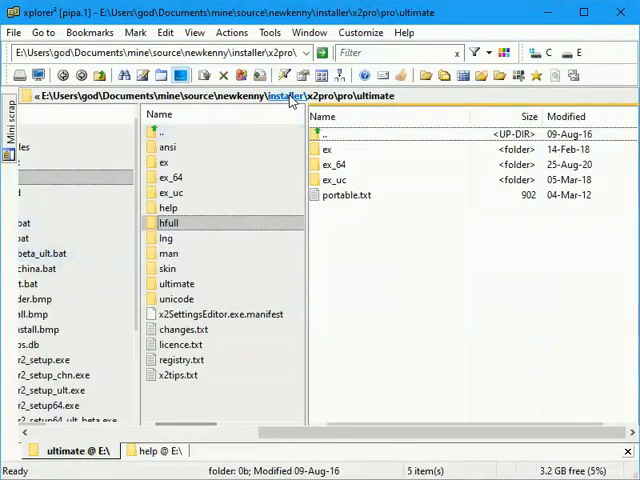
# - Jump up to the x2pro folder via the breadcrumb address bar
pyautogui.click(347, 194)
pyautogui.write('e')
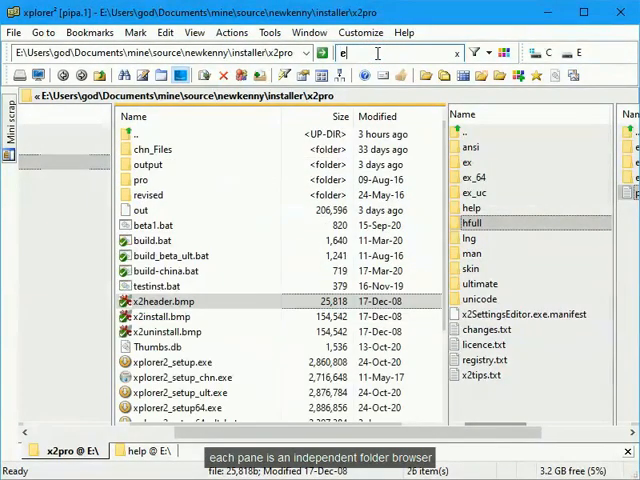
# - Filter x2pro to its exe files and turn off column mode for a single pane
pyautogui.write('xe')
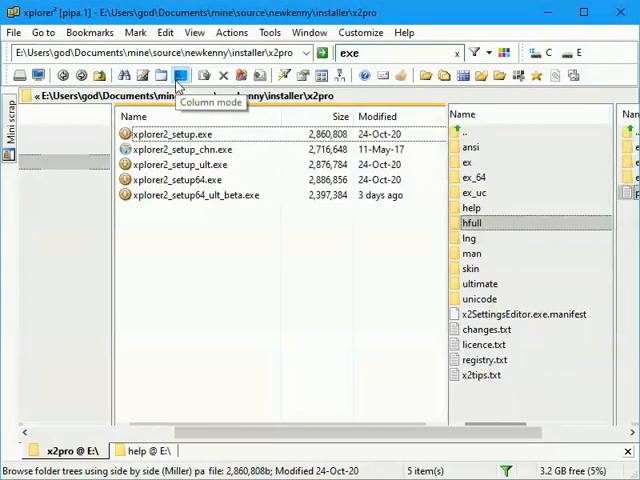
pyautogui.click(179, 75)
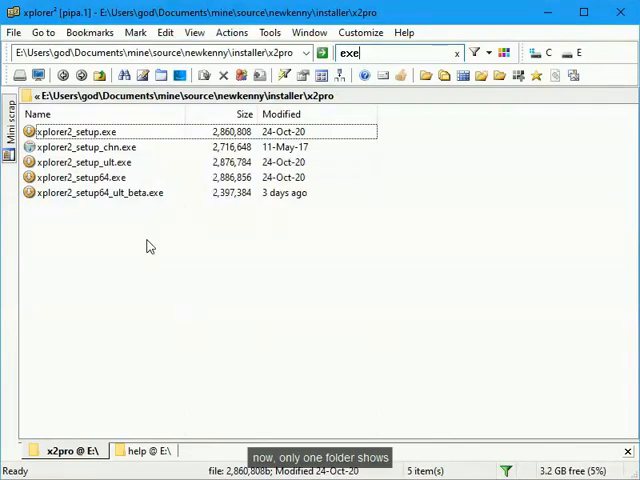
pyautogui.click(269, 32)
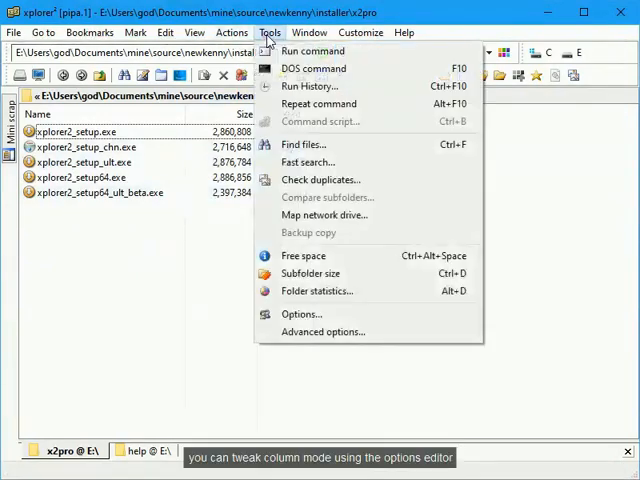
pyautogui.moveTo(326, 331)
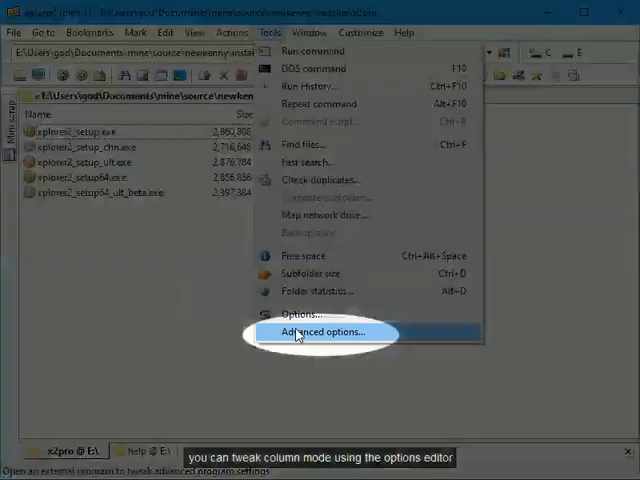